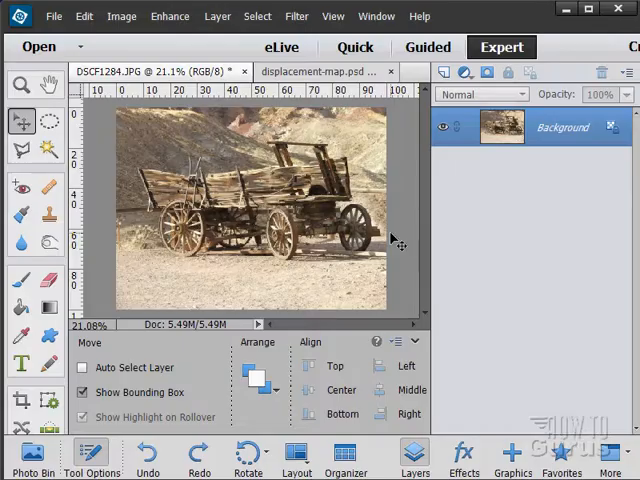
{"action": "mouse_move", "coordinate": [400, 197]}
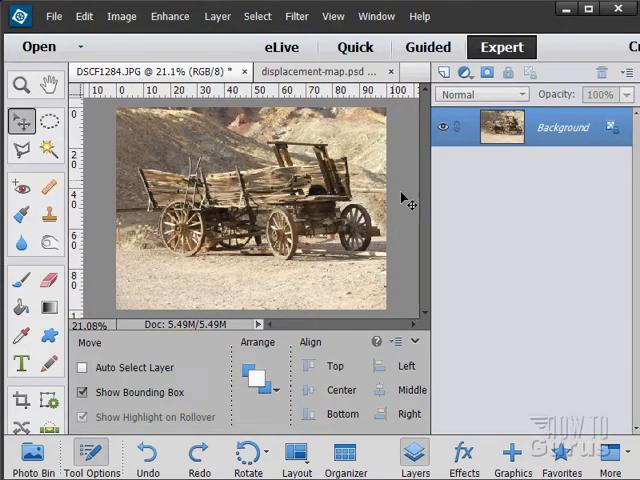
- Launch Filter > Distort > Liquify on the wagon photo
{"action": "left_click", "coordinate": [296, 16]}
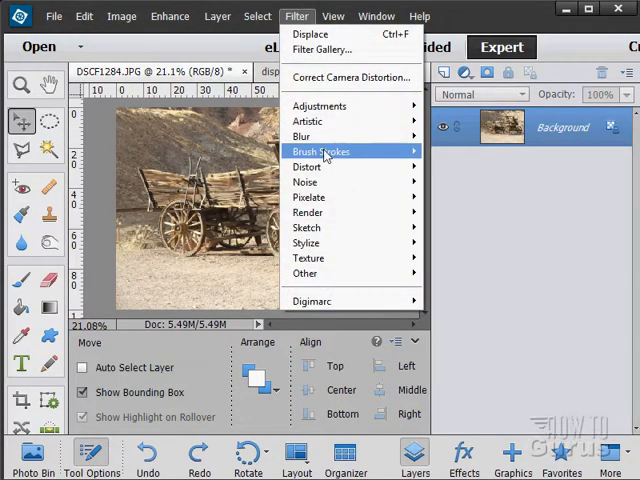
{"action": "mouse_move", "coordinate": [310, 166]}
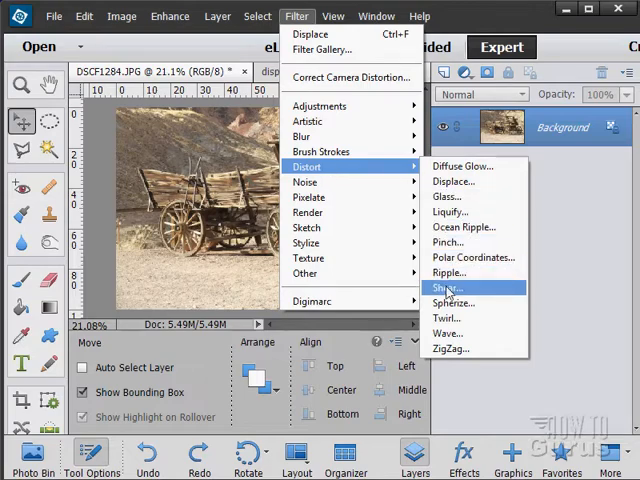
{"action": "left_click", "coordinate": [449, 288]}
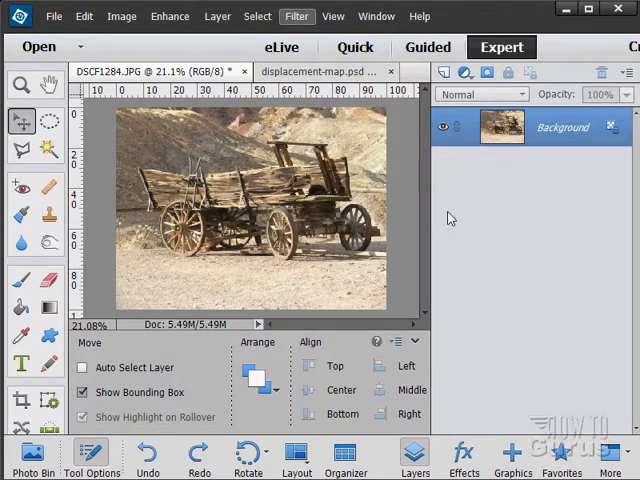
{"action": "left_click", "coordinate": [296, 16]}
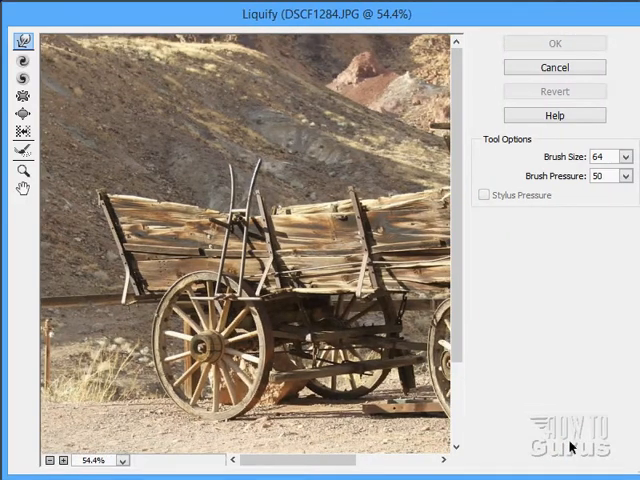
- Set the Liquify preview magnification to Fit in View
{"action": "left_click", "coordinate": [122, 460]}
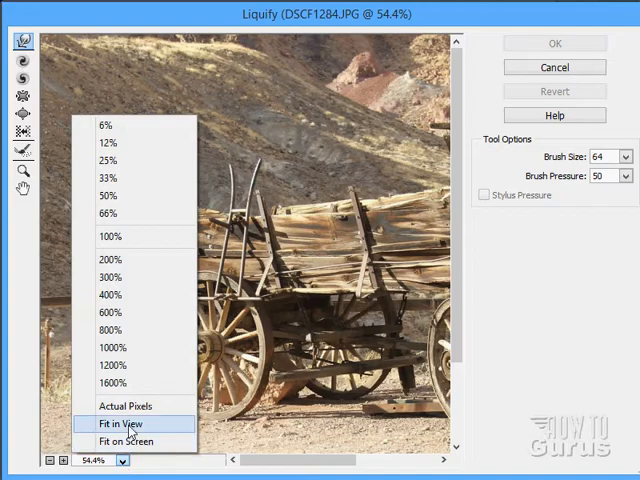
{"action": "left_click", "coordinate": [118, 423]}
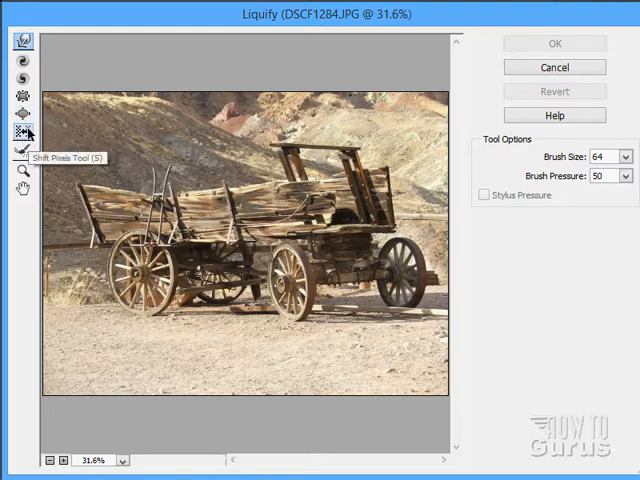
{"action": "mouse_move", "coordinate": [16, 153]}
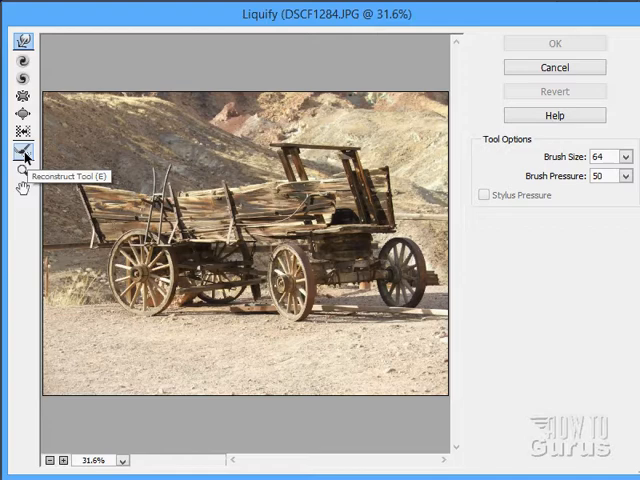
{"action": "mouse_move", "coordinate": [218, 213]}
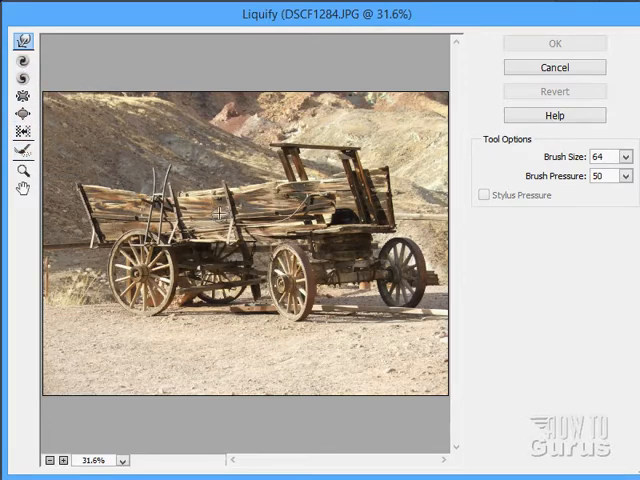
{"action": "mouse_move", "coordinate": [575, 166]}
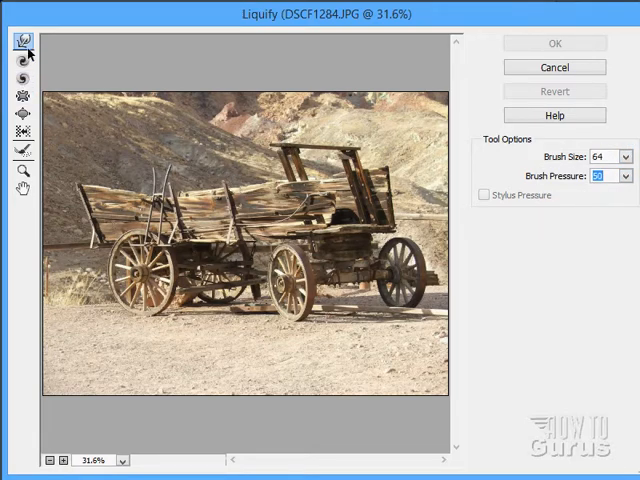
{"action": "mouse_move", "coordinate": [317, 141]}
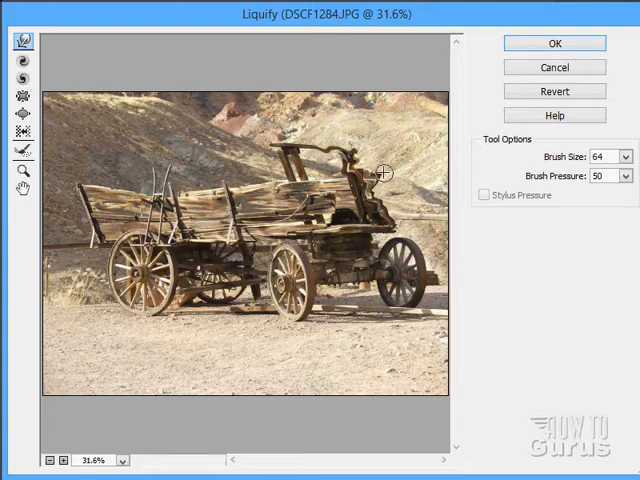
{"action": "mouse_move", "coordinate": [370, 185]}
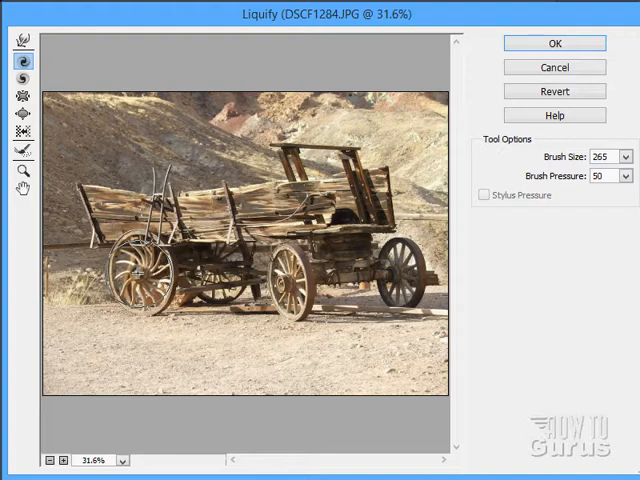
- Twirl the spokes of the front left, middle and right rear wheels clockwise
{"action": "left_click", "coordinate": [138, 272]}
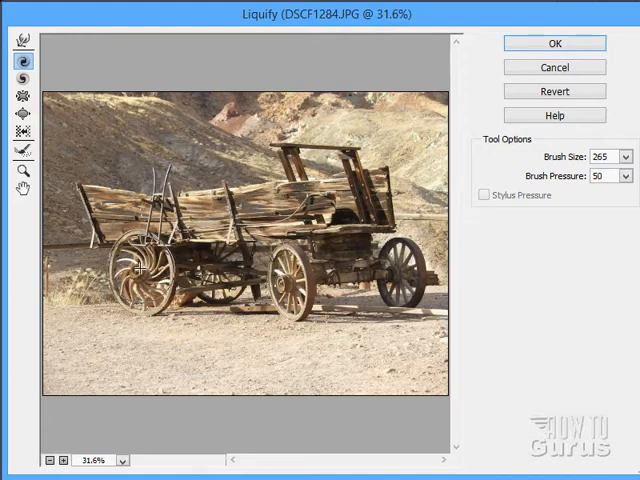
{"action": "left_click", "coordinate": [140, 275]}
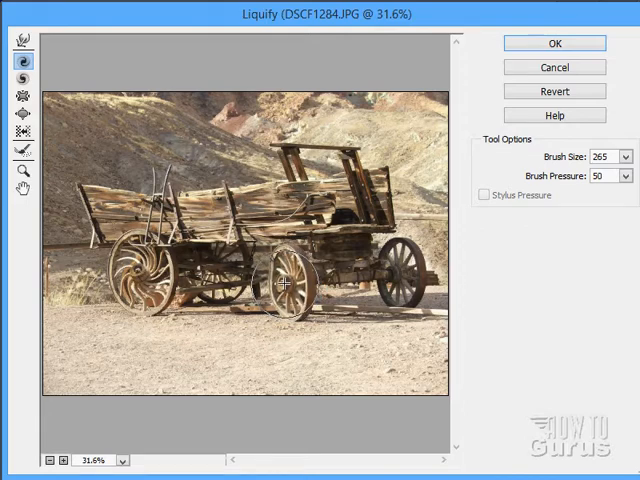
{"action": "left_click", "coordinate": [283, 283]}
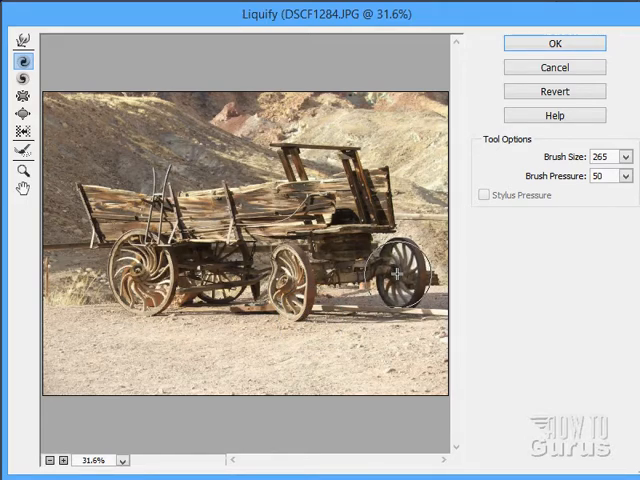
{"action": "left_click_drag", "start_coordinate": [395, 275], "coordinate": [433, 315]}
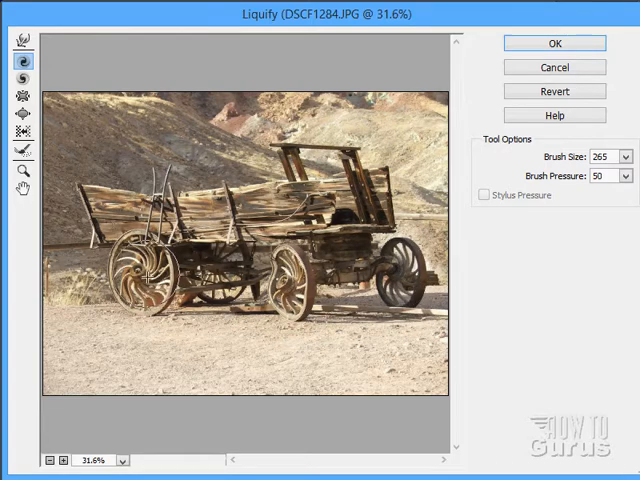
{"action": "left_click", "coordinate": [18, 156]}
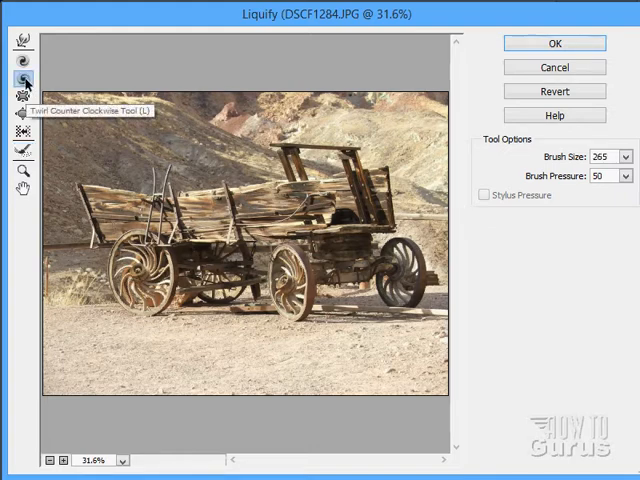
{"action": "left_click", "coordinate": [148, 272]}
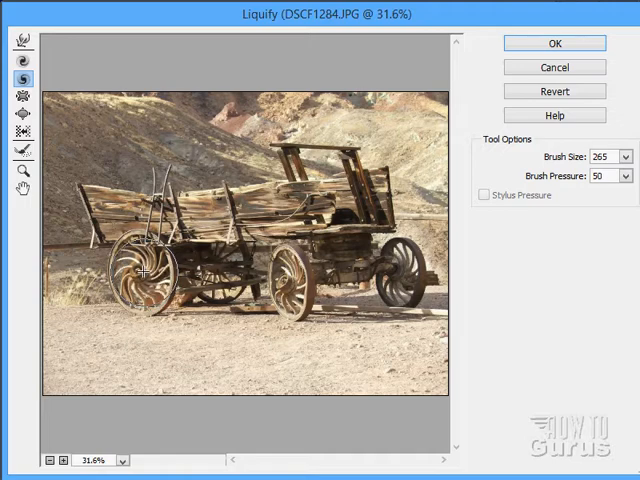
{"action": "left_click", "coordinate": [140, 275]}
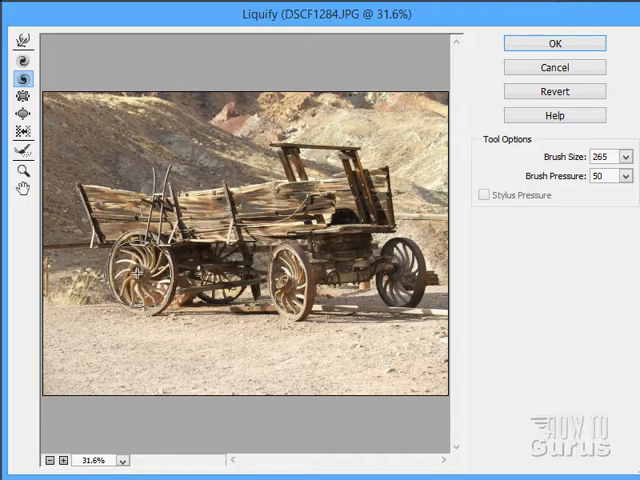
{"action": "left_click", "coordinate": [138, 275]}
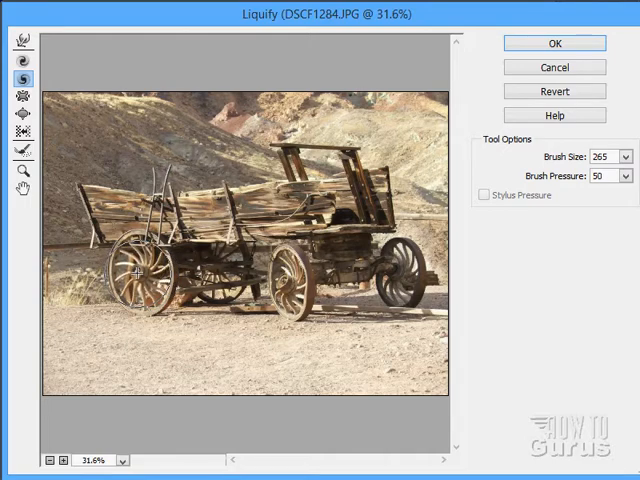
{"action": "left_click", "coordinate": [135, 270]}
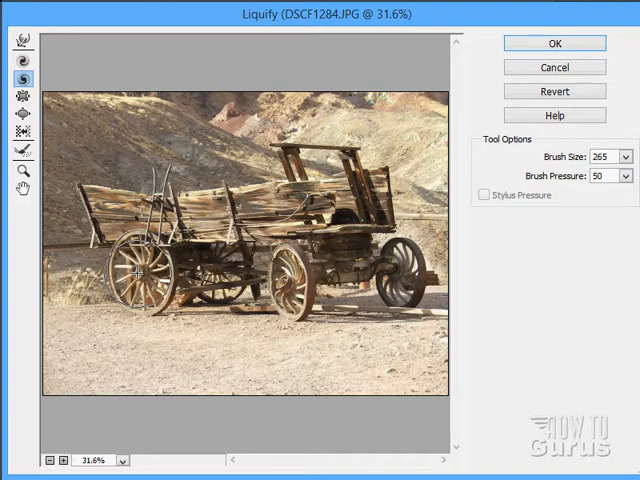
{"action": "mouse_move", "coordinate": [186, 332]}
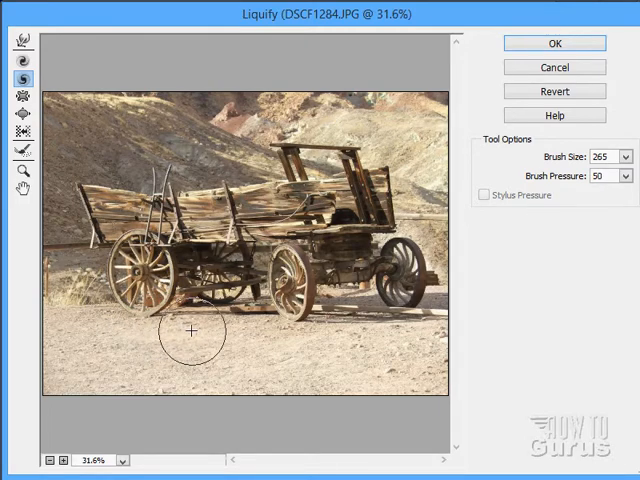
{"action": "left_click_drag", "start_coordinate": [190, 330], "coordinate": [370, 325]}
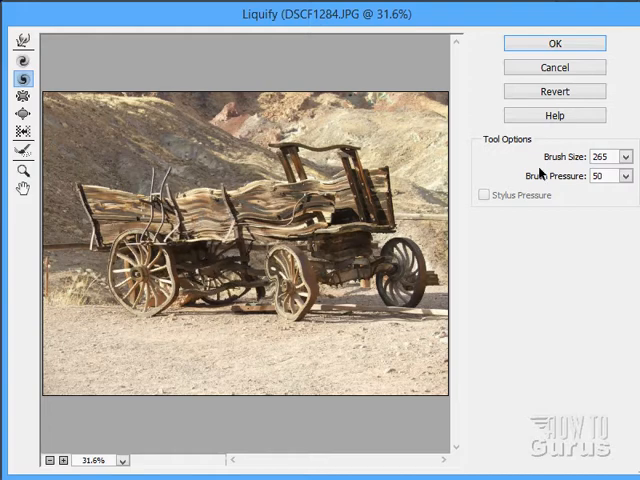
{"action": "left_click", "coordinate": [553, 91]}
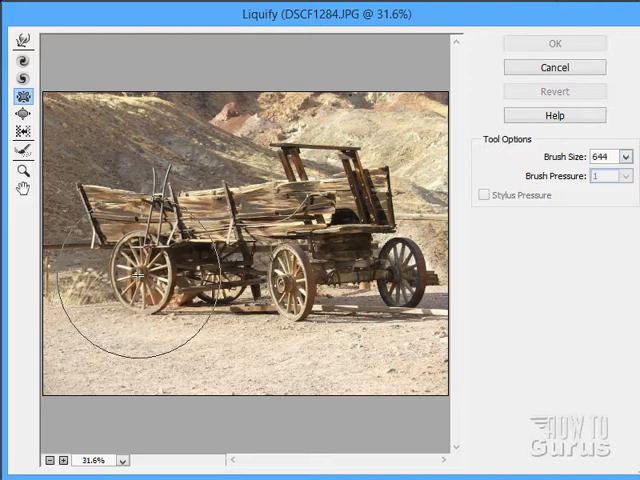
- Pucker the wagon's front wheel area inward with a 644-pixel brush
{"action": "left_click_drag", "start_coordinate": [140, 275], "coordinate": [300, 283]}
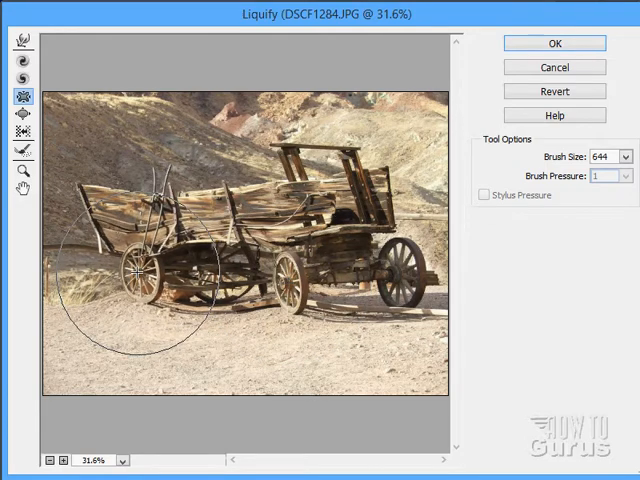
{"action": "left_click_drag", "start_coordinate": [137, 275], "coordinate": [393, 277]}
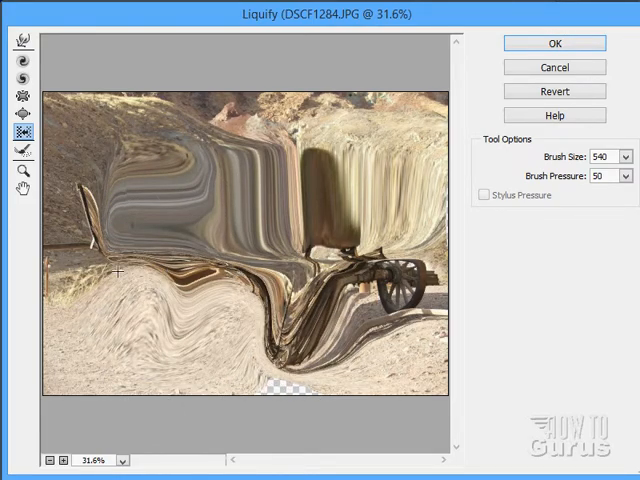
- Smear the wagon and hills with Shift Pixels, then cancel Liquify
{"action": "left_click_drag", "start_coordinate": [115, 272], "coordinate": [211, 223]}
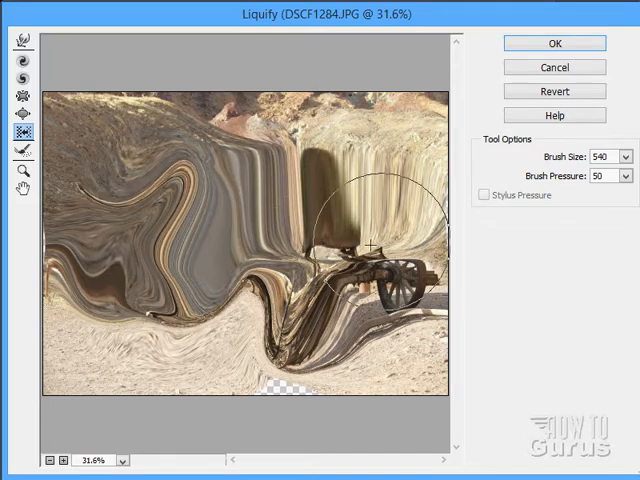
{"action": "left_click", "coordinate": [553, 91]}
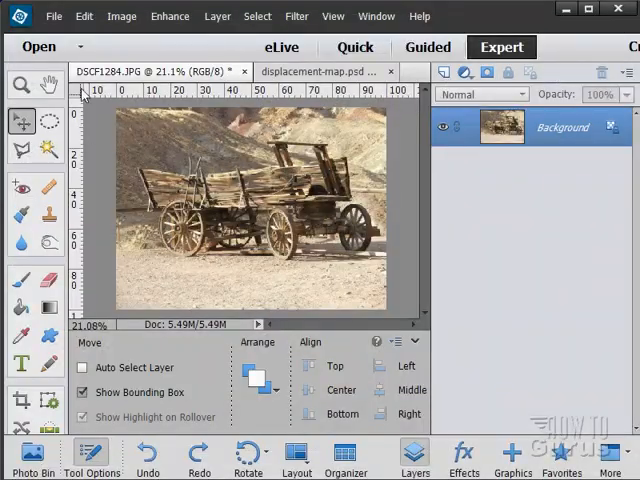
- Open Robin.psd from the materials folder through File > Open
{"action": "left_click", "coordinate": [54, 16]}
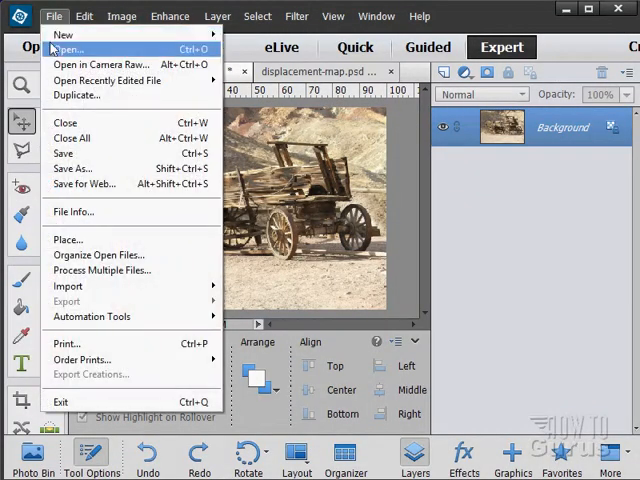
{"action": "left_click", "coordinate": [64, 48]}
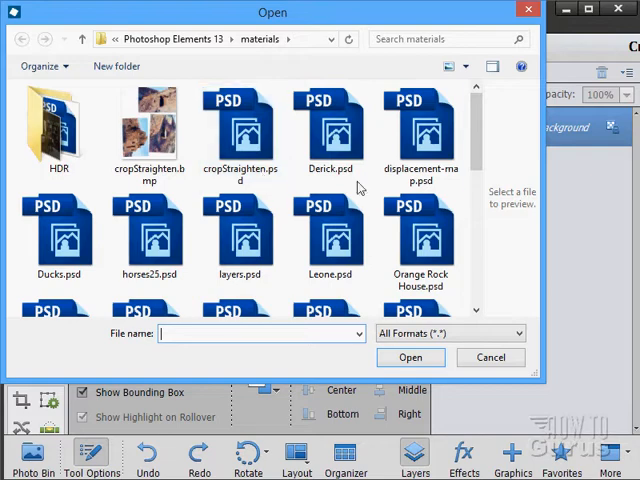
{"action": "scroll", "scroll_direction": "down", "scroll_amount": 3}
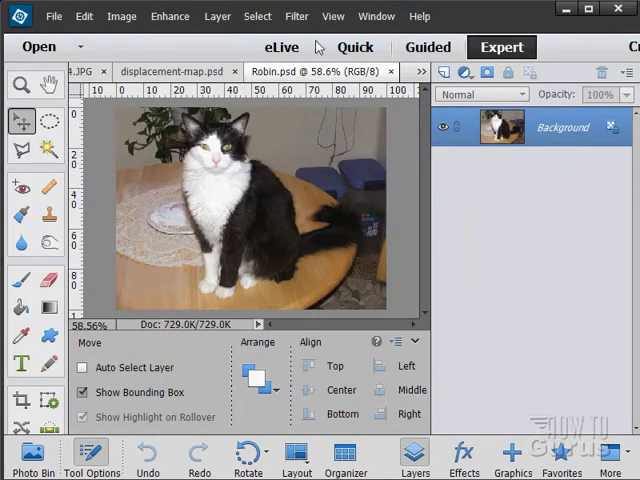
{"action": "left_click", "coordinate": [296, 16]}
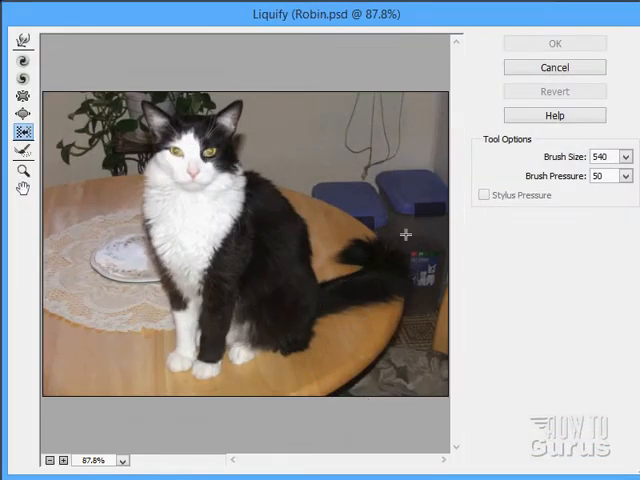
- Bloat Robin's eyes with the Bloat Tool at brush size 88, then click OK
{"action": "left_click", "coordinate": [65, 460]}
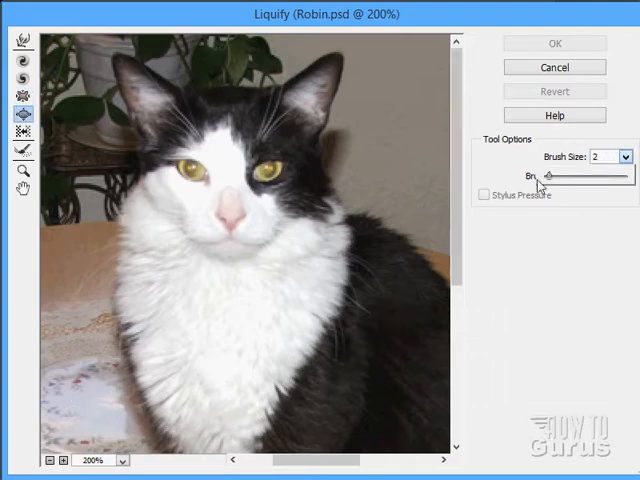
{"action": "left_click", "coordinate": [621, 157]}
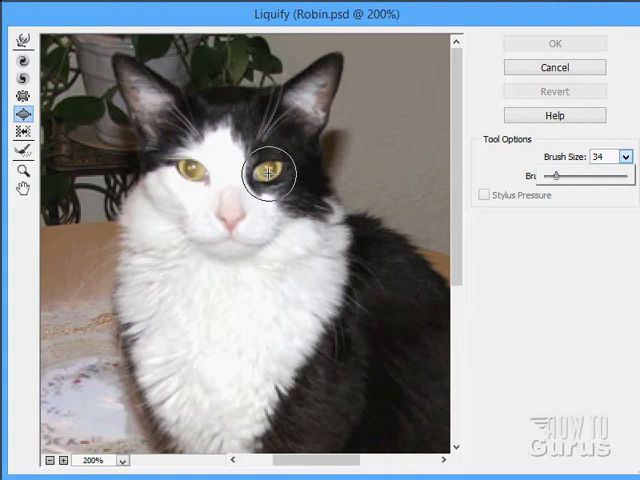
{"action": "type", "text": "88"}
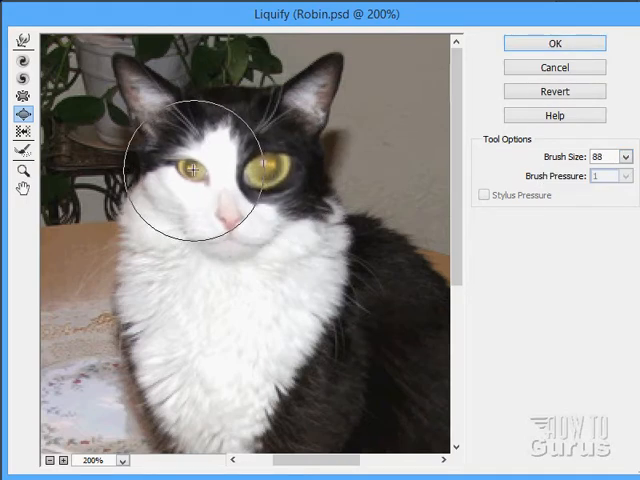
{"action": "left_click_drag", "start_coordinate": [192, 170], "coordinate": [272, 177]}
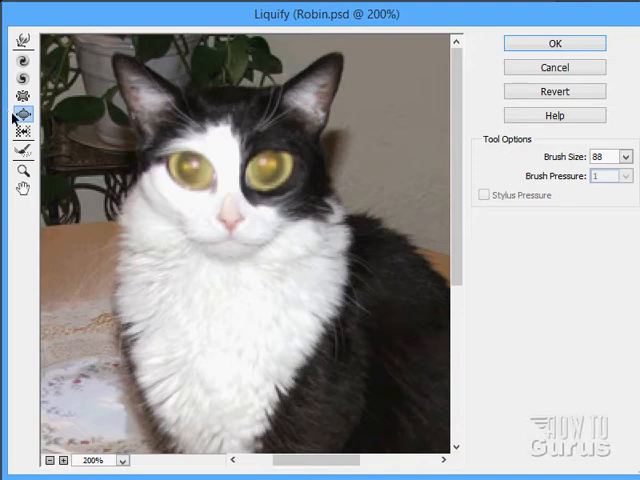
{"action": "mouse_move", "coordinate": [22, 132]}
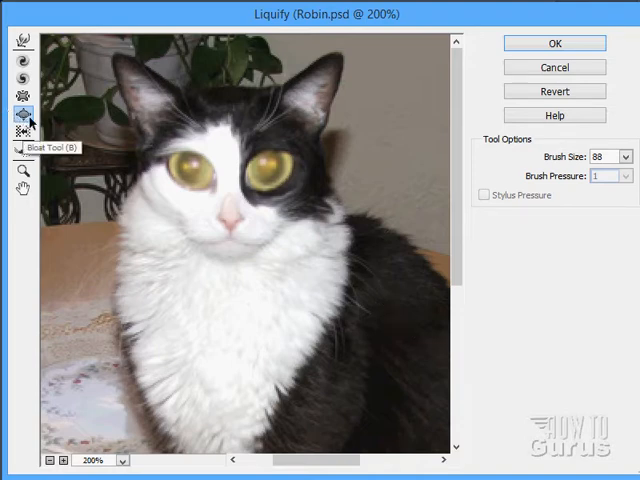
{"action": "mouse_move", "coordinate": [264, 169]}
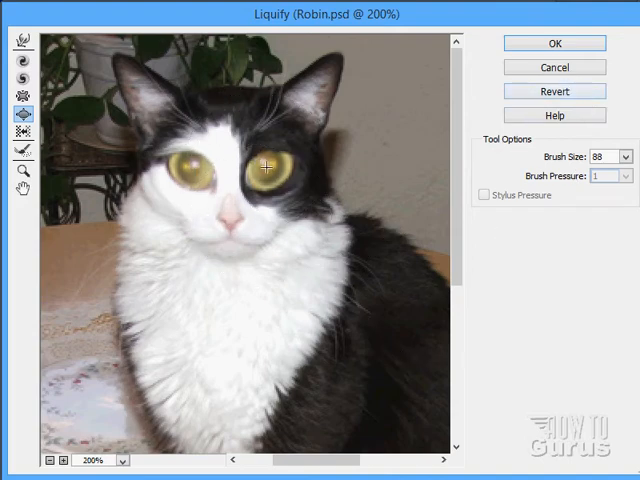
{"action": "mouse_move", "coordinate": [185, 177]}
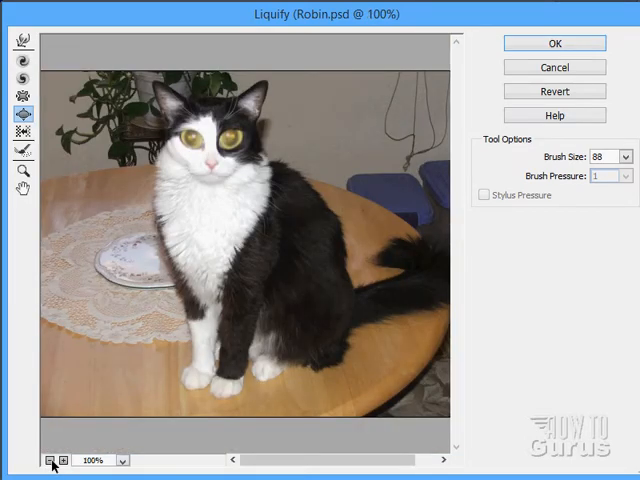
{"action": "mouse_move", "coordinate": [218, 142]}
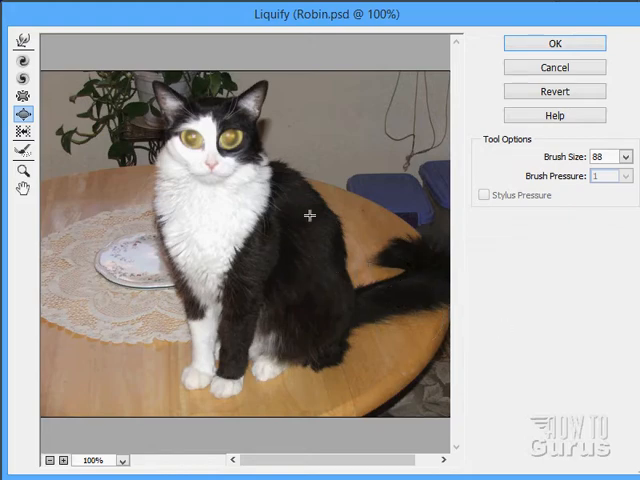
{"action": "left_click", "coordinate": [553, 43]}
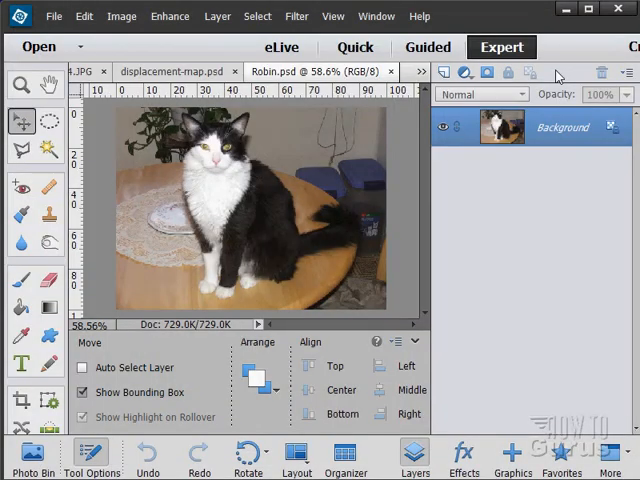